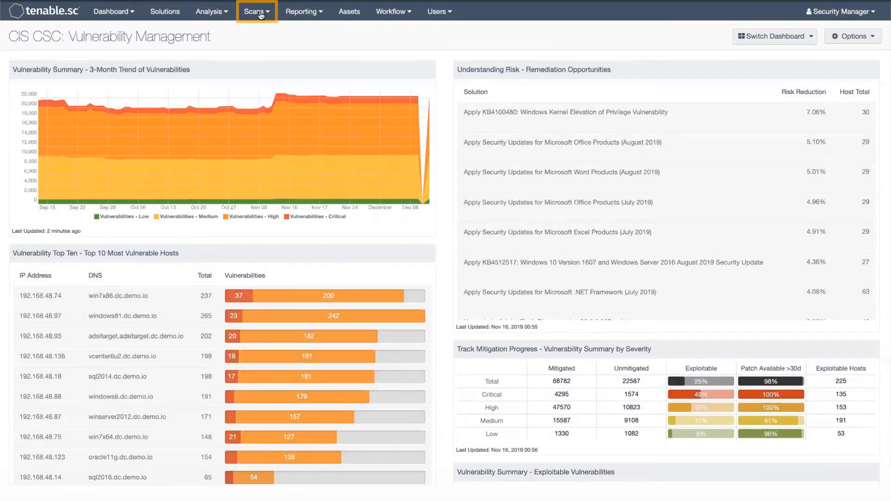
Go to the scan policies list and start adding a new policy
{"action": "left_click", "coordinate": [256, 11]}
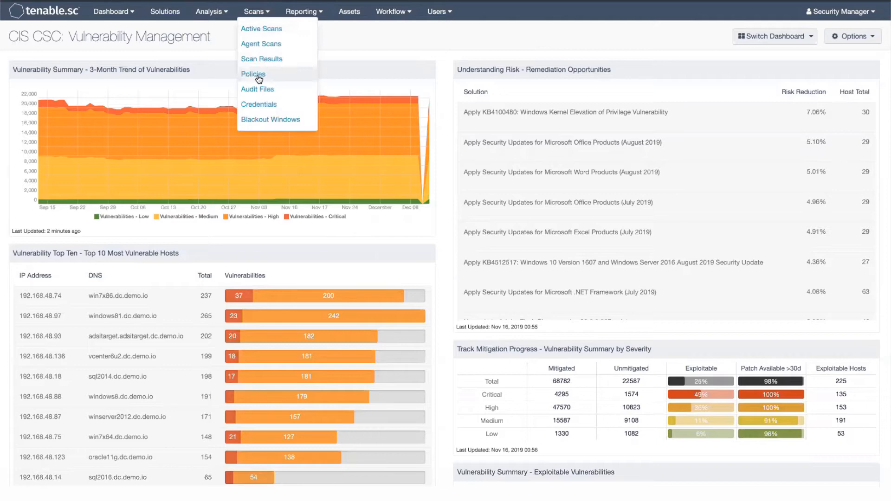
{"action": "left_click", "coordinate": [252, 75]}
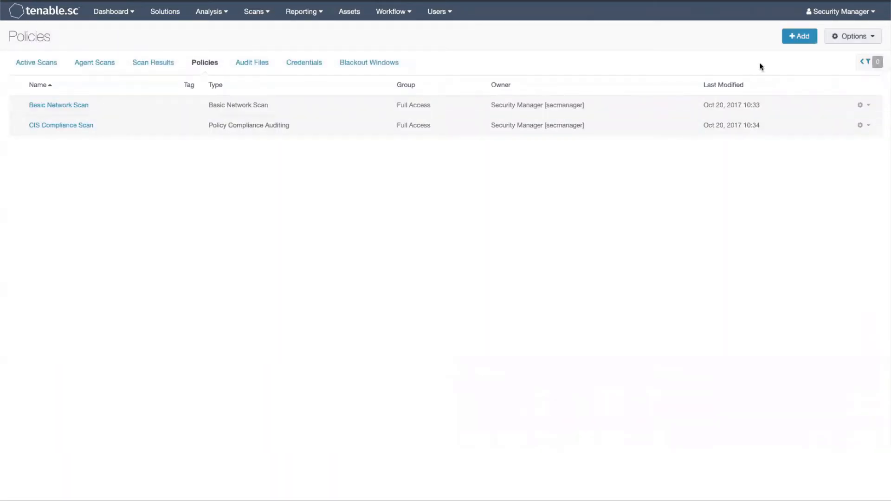
{"action": "left_click", "coordinate": [798, 36]}
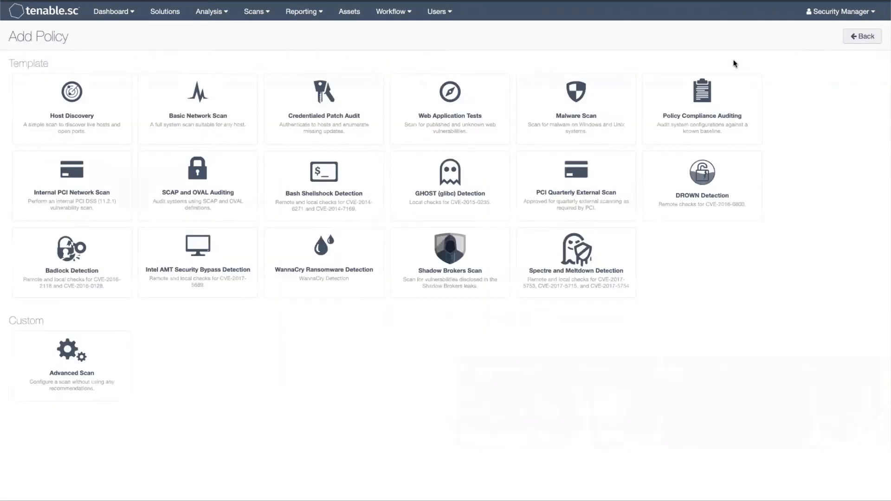
Save a Host Discovery policy named 'Port Scan' using Port scan (common ports), then view Active Scans
{"action": "left_click", "coordinate": [72, 108]}
{"action": "type", "text": "Por"}
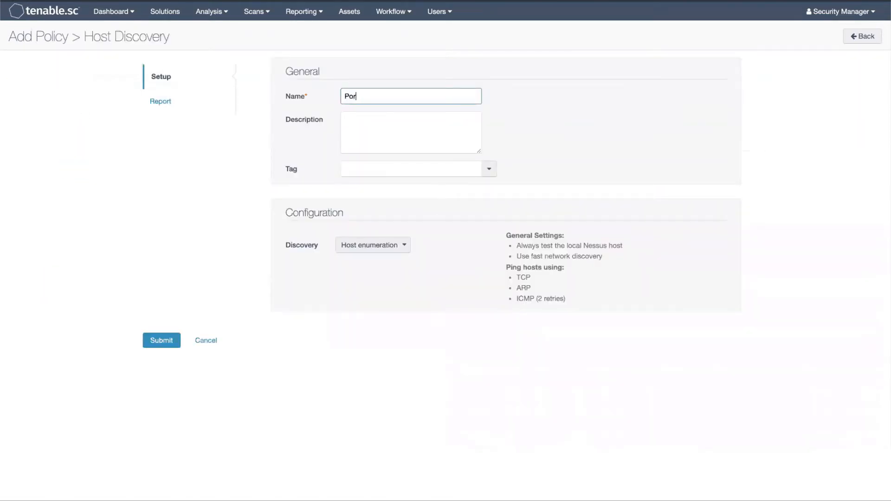
{"action": "type", "text": "t"}
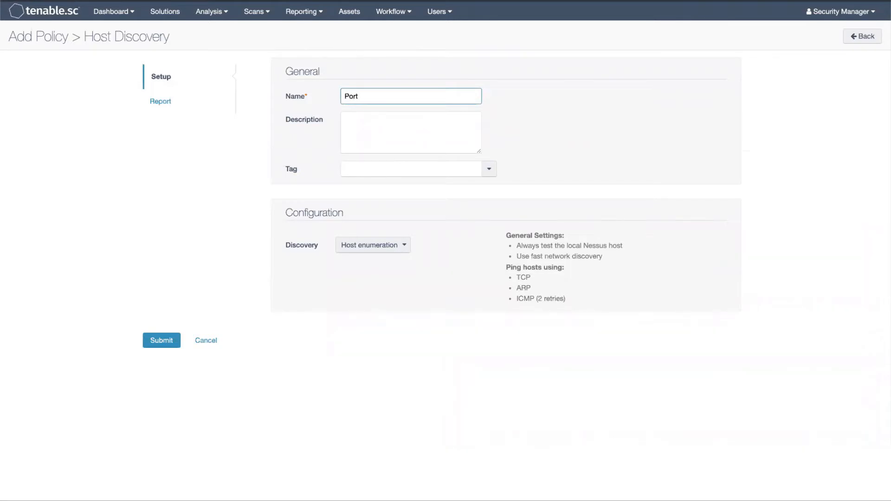
{"action": "type", "text": "Scan"}
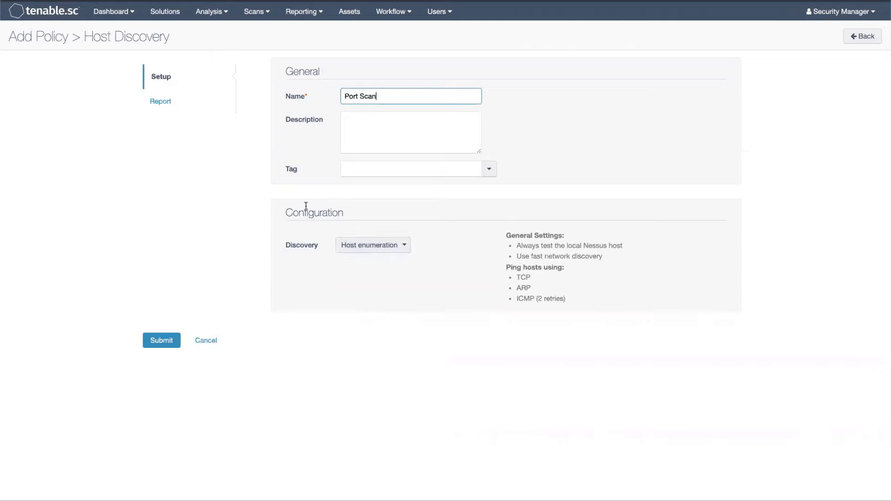
{"action": "left_click", "coordinate": [374, 245]}
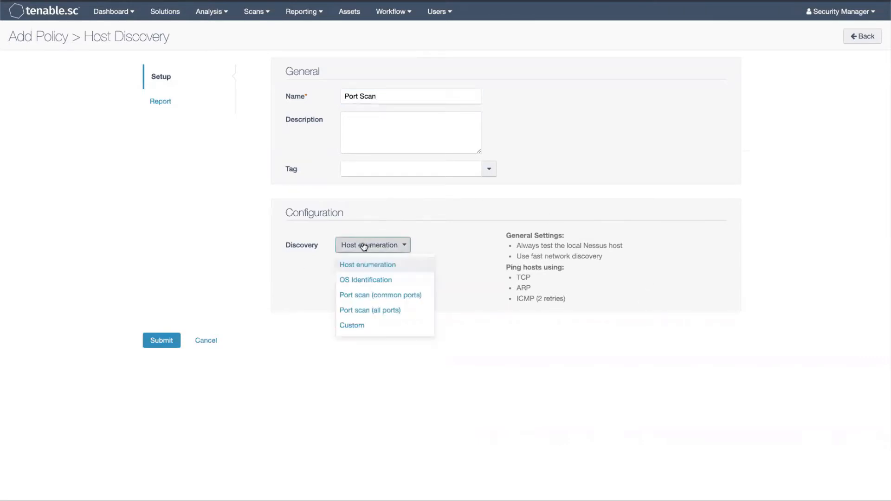
{"action": "mouse_move", "coordinate": [361, 301]}
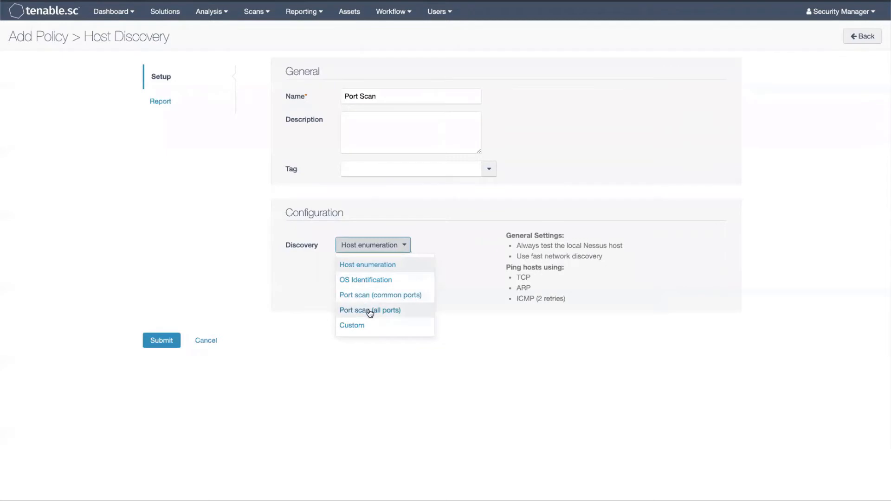
{"action": "left_click", "coordinate": [380, 295]}
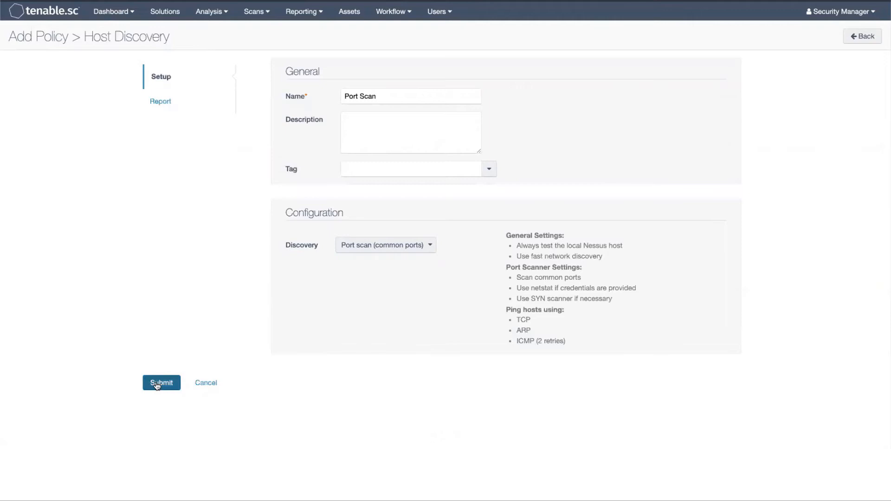
{"action": "left_click", "coordinate": [161, 383]}
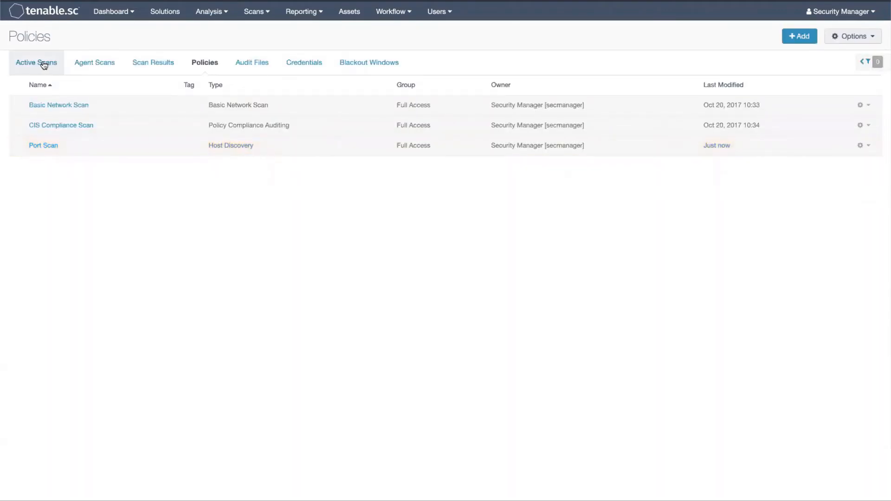
{"action": "left_click", "coordinate": [36, 62]}
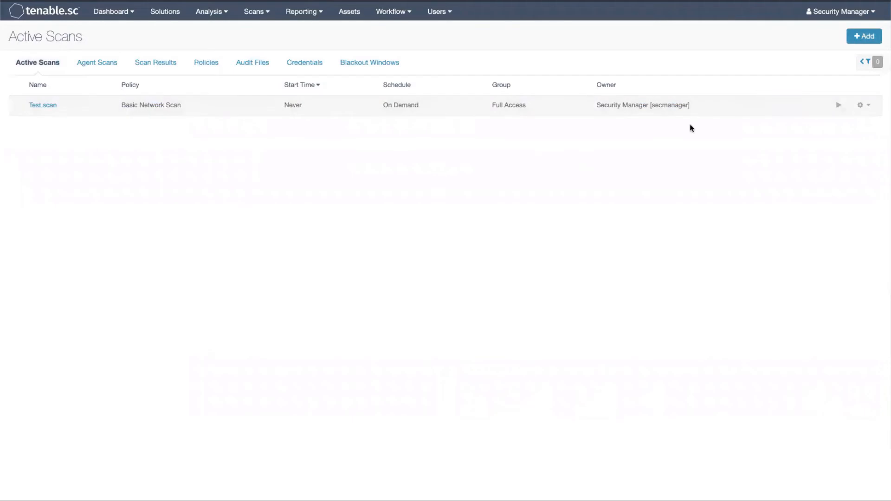
Create an active scan named 'Port Scan' with Default as its import repository
{"action": "left_click", "coordinate": [864, 36]}
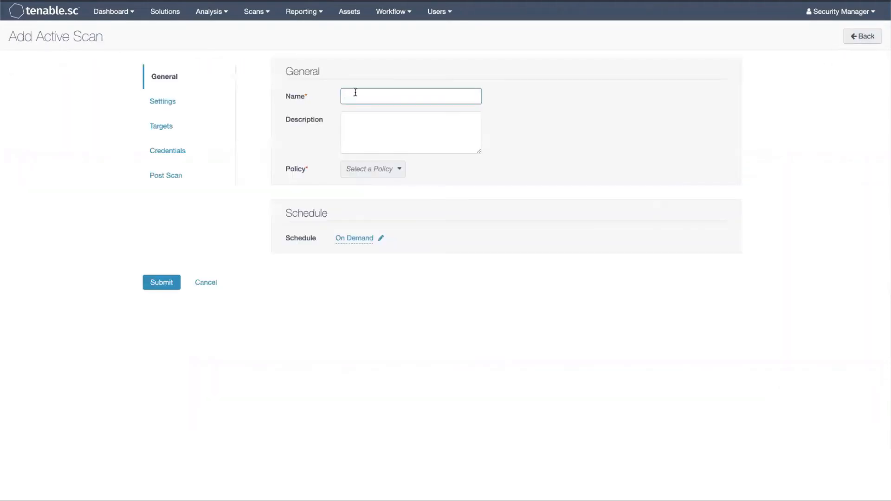
{"action": "type", "text": "Port Sp"}
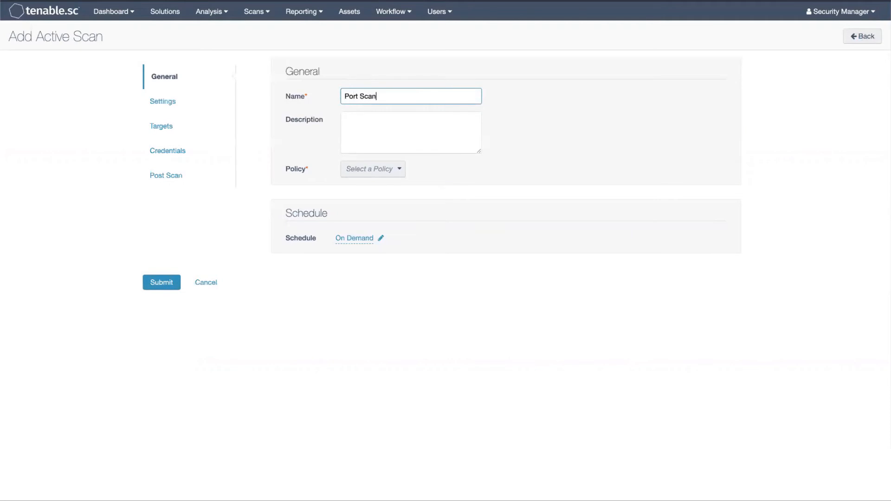
{"action": "left_click", "coordinate": [372, 169]}
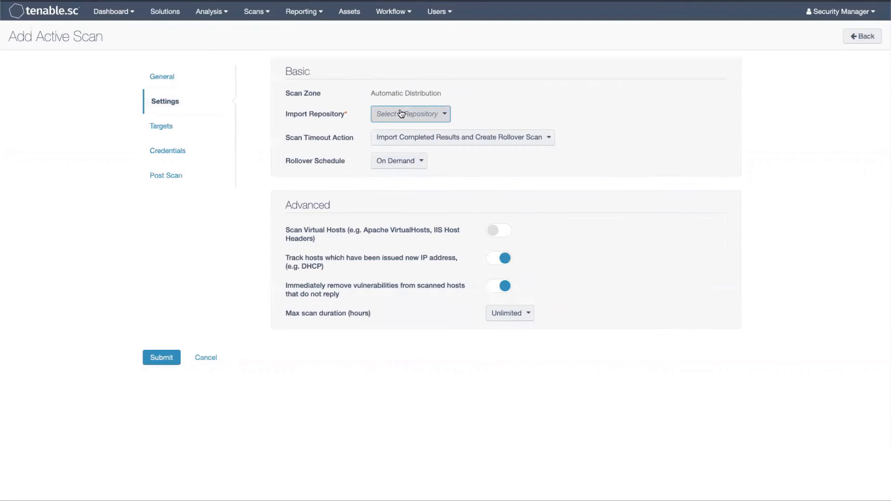
{"action": "left_click", "coordinate": [410, 114]}
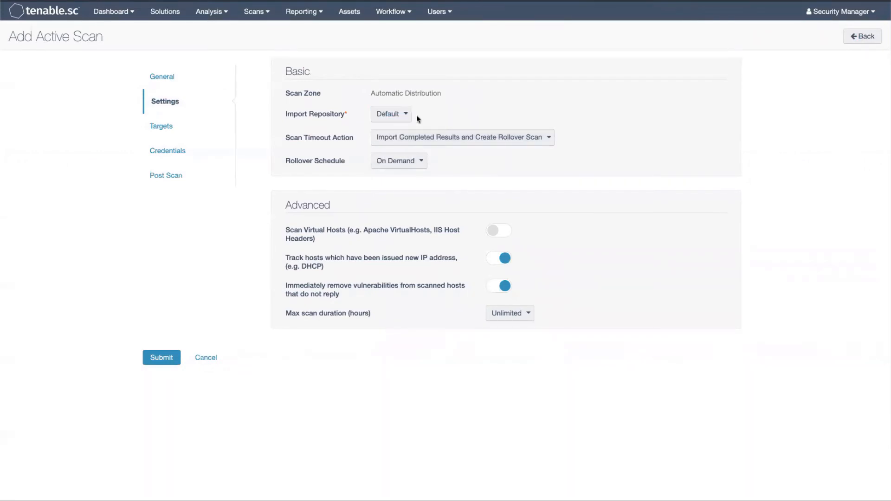
{"action": "mouse_move", "coordinate": [294, 119]}
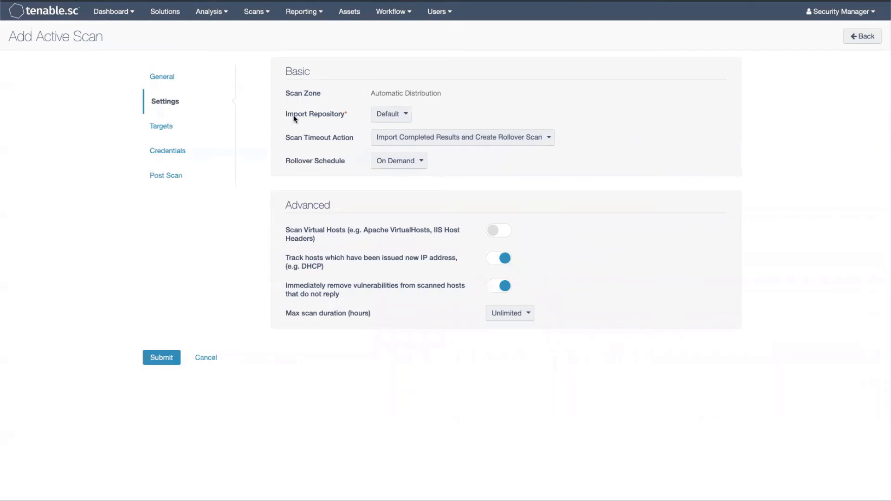
{"action": "left_click", "coordinate": [161, 127]}
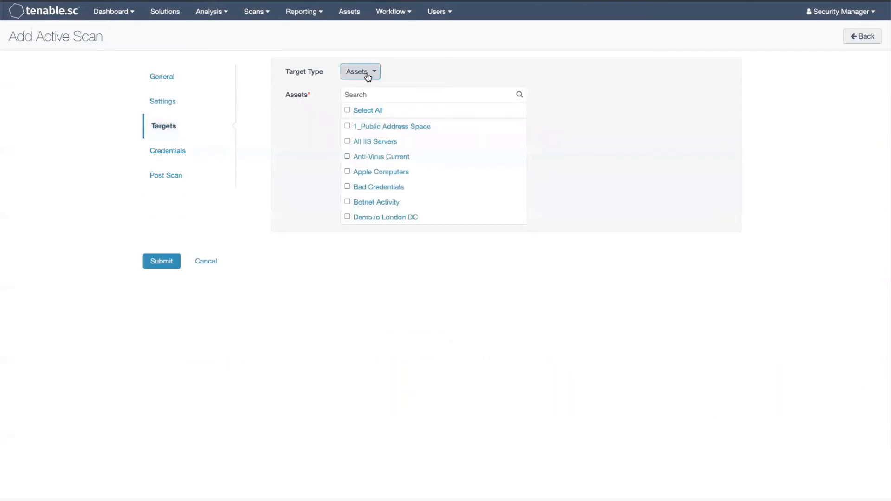
Target the IP / DNS Name 192.168.1.25 and submit the Port Scan active scan
{"action": "left_click", "coordinate": [360, 71]}
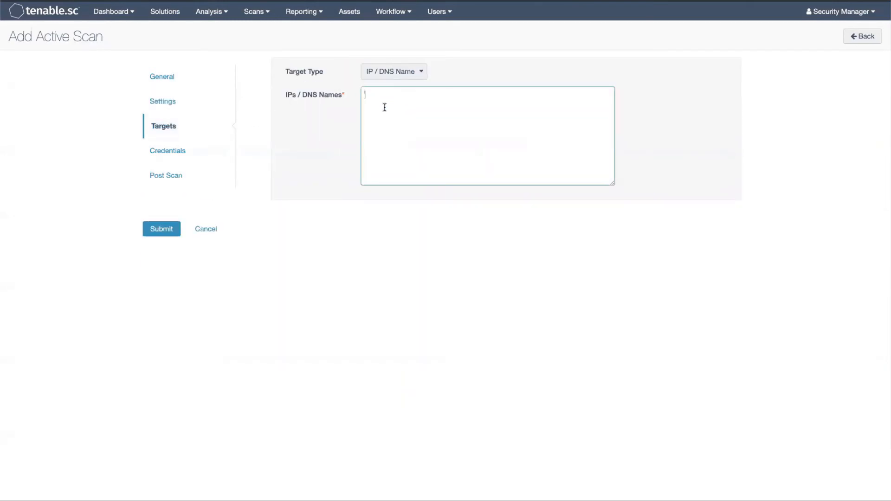
{"action": "type", "text": "192.168.1.25"}
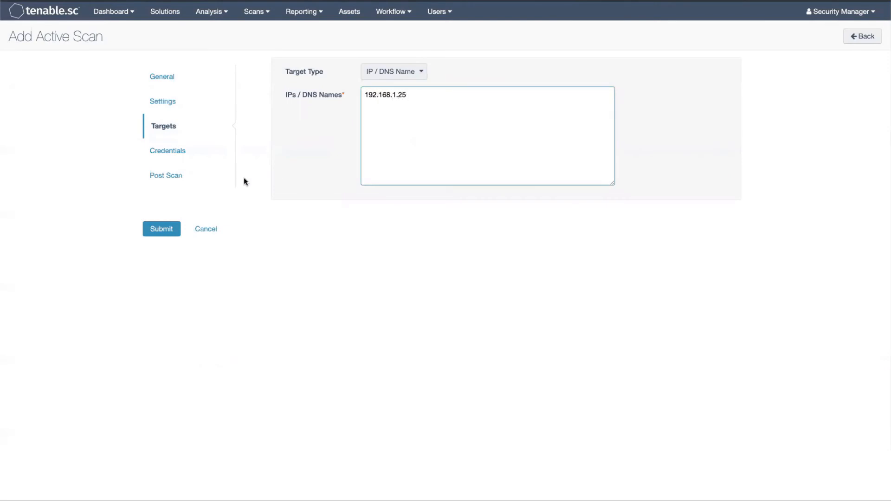
{"action": "left_click", "coordinate": [161, 229]}
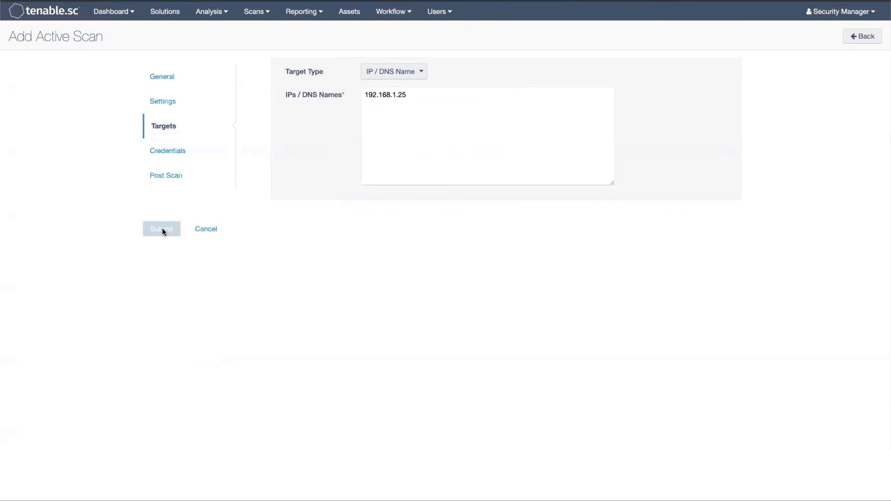
{"action": "left_click", "coordinate": [161, 230]}
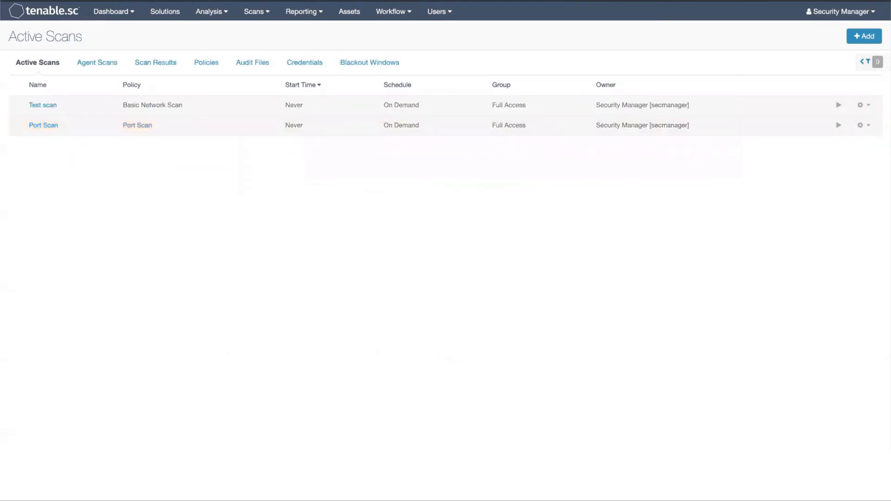